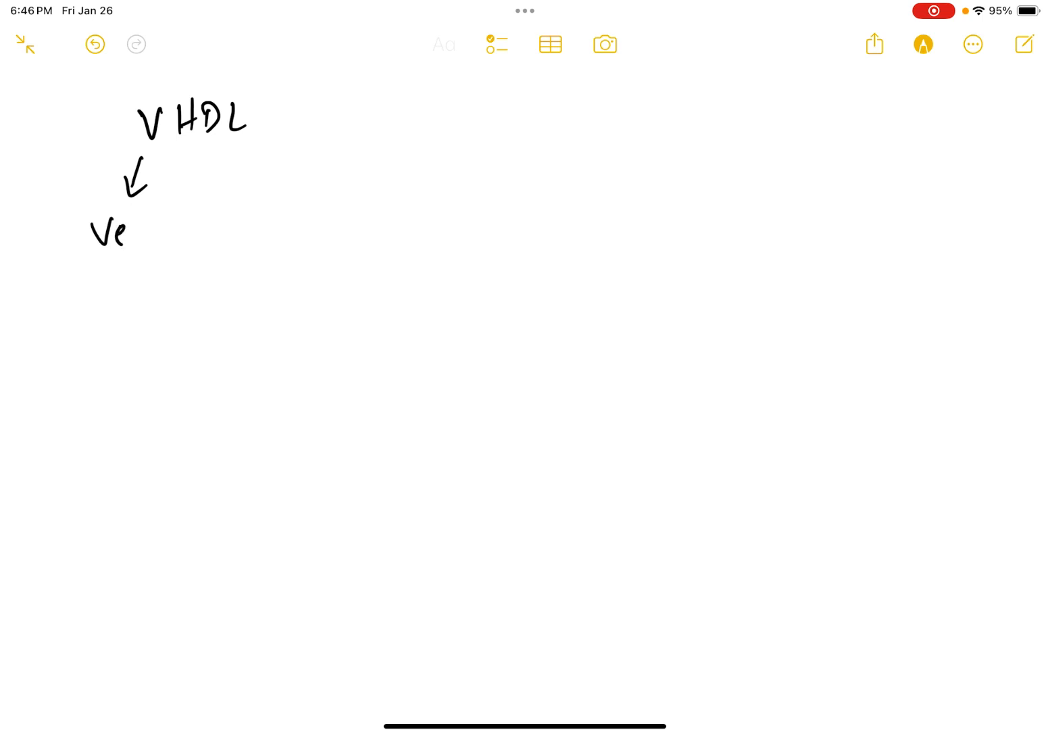
# Handwrite 'Very High Speed Integrated Circuit (VHSIC) Hardware Descriptive Language' under VHDL, with 1987 below.
pyautogui.moveTo(101, 233); pyautogui.dragTo(217, 233)
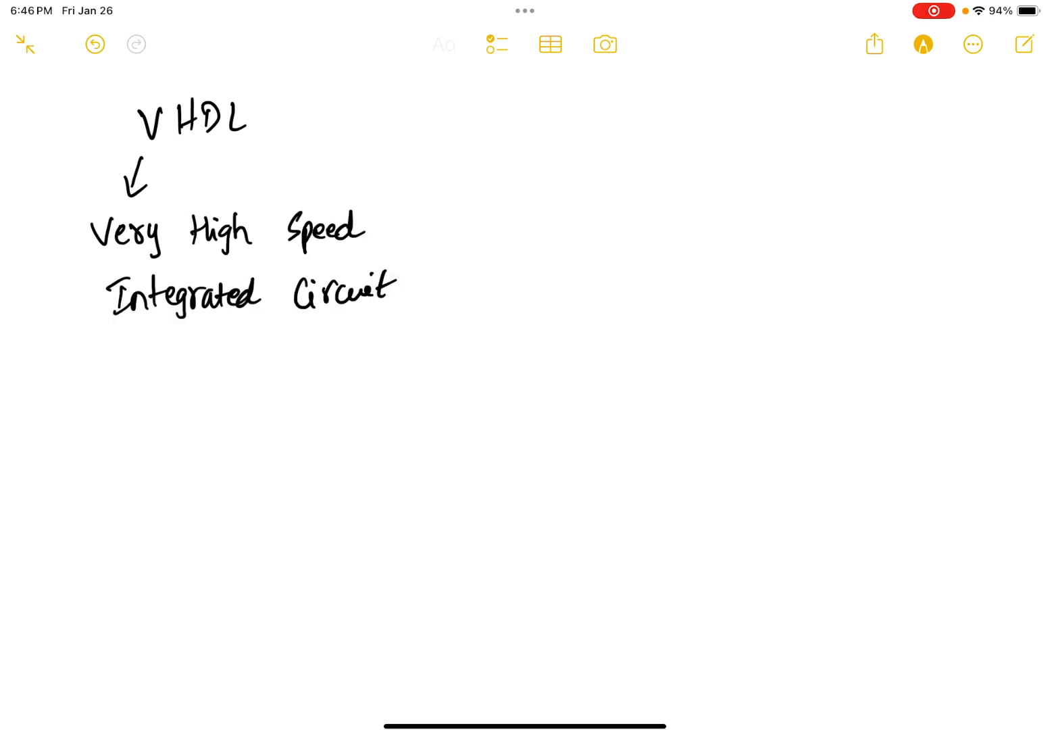
pyautogui.moveTo(328, 118); pyautogui.dragTo(395, 112)
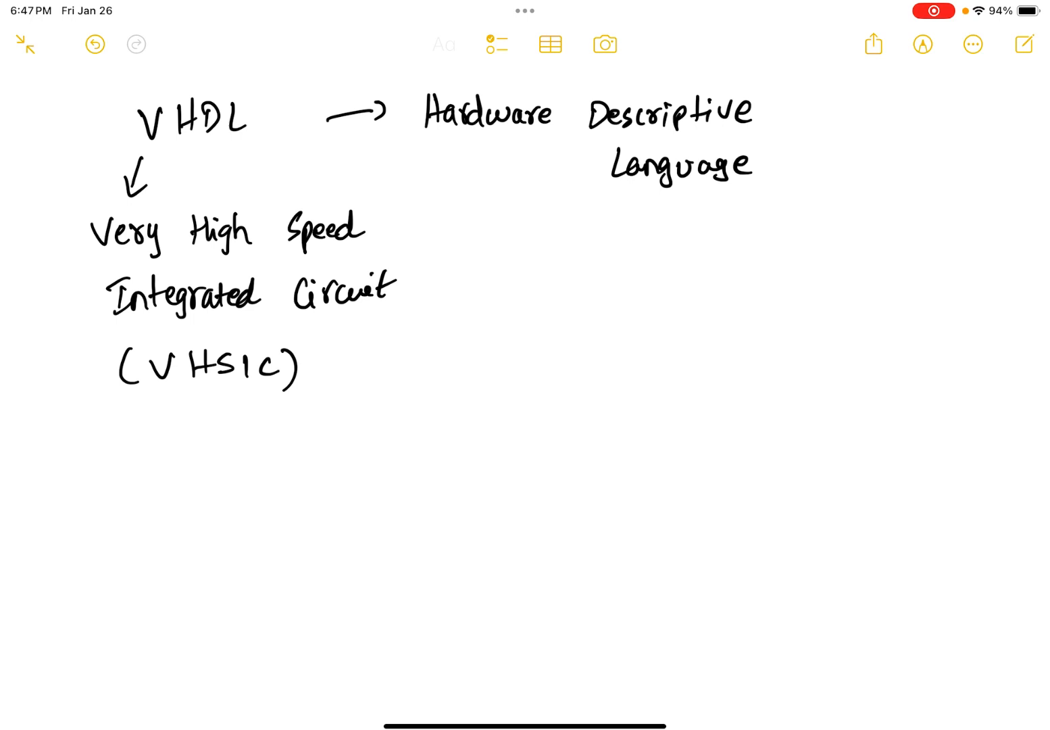
pyautogui.write('1987')
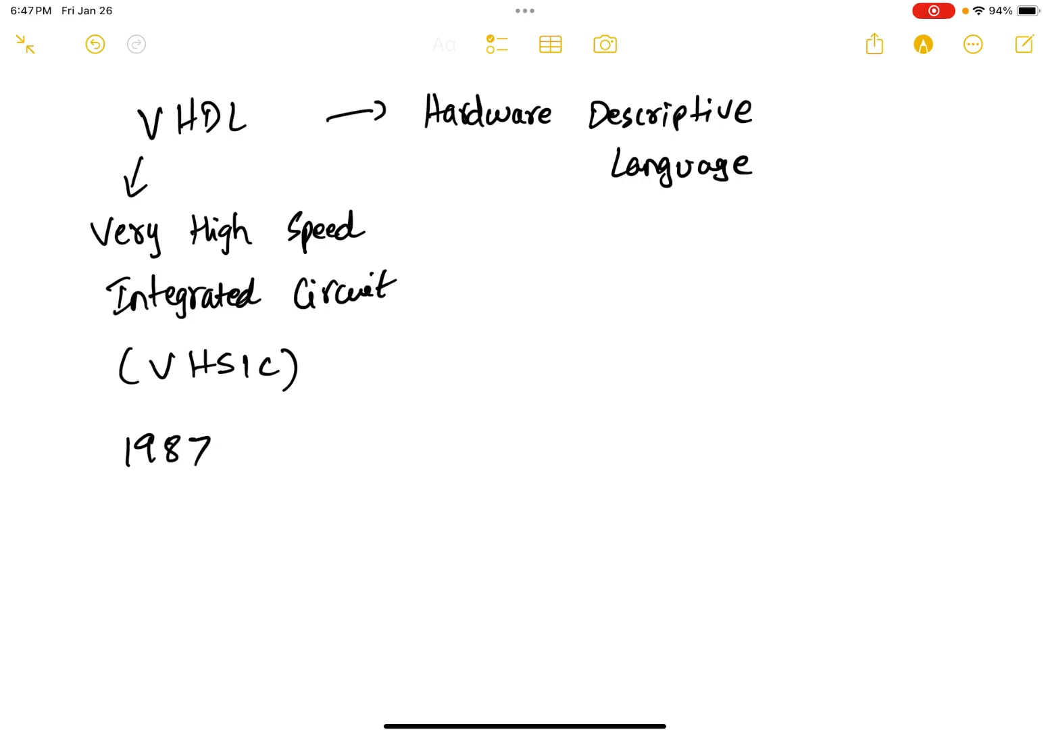
pyautogui.click(922, 44)
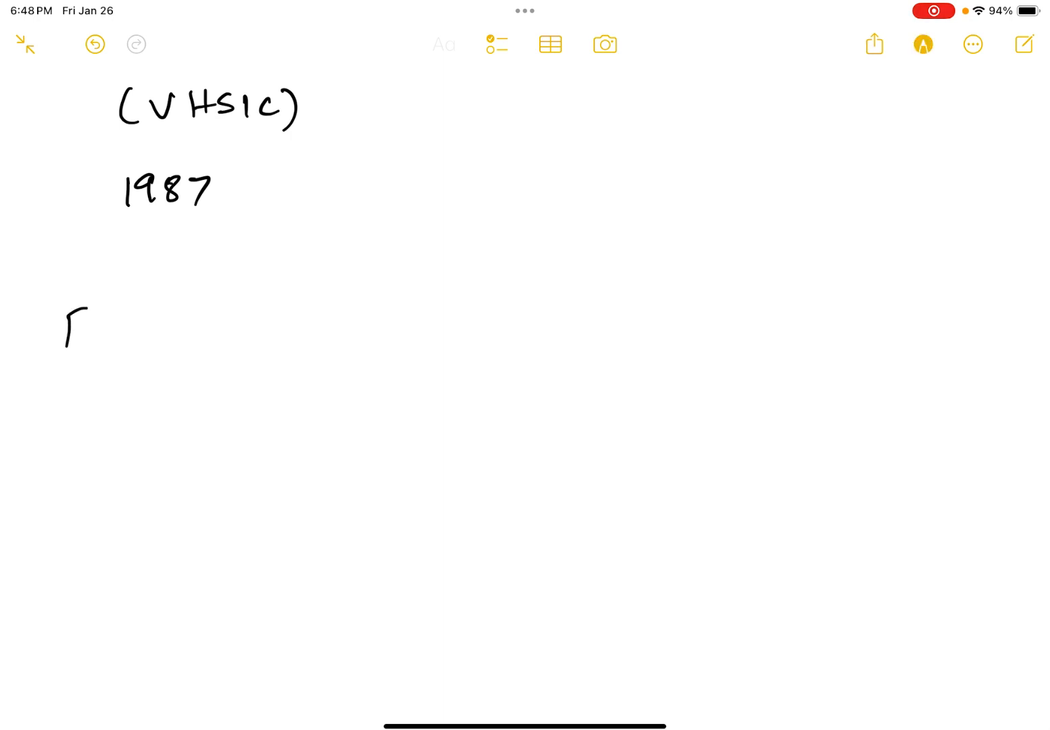
# Handwrite 'Functional Description' with an arrow leading to 'Write/Edit VHDL Code'.
pyautogui.write('Functional')
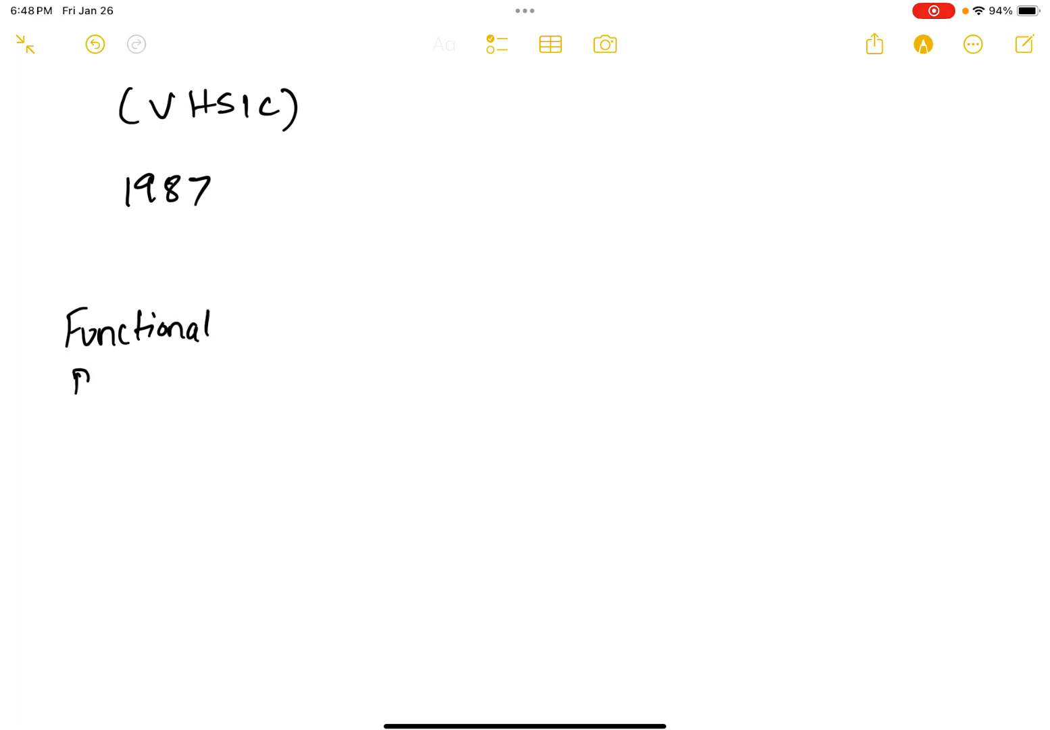
pyautogui.moveTo(75, 382); pyautogui.dragTo(159, 382)
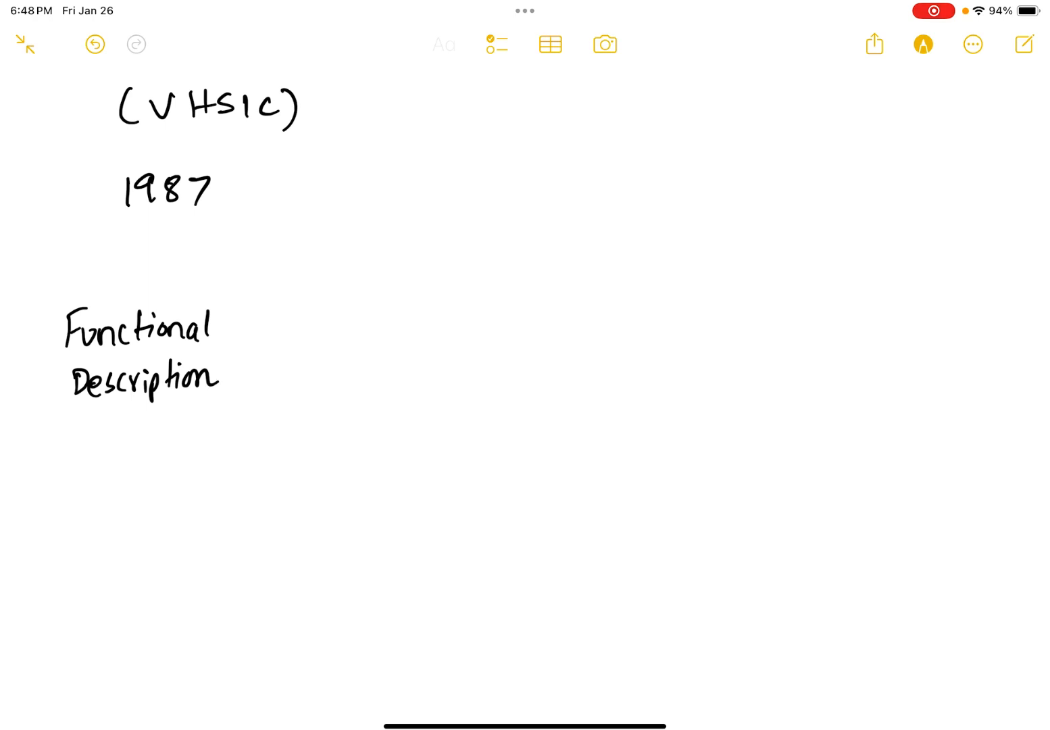
pyautogui.moveTo(252, 349); pyautogui.dragTo(303, 342)
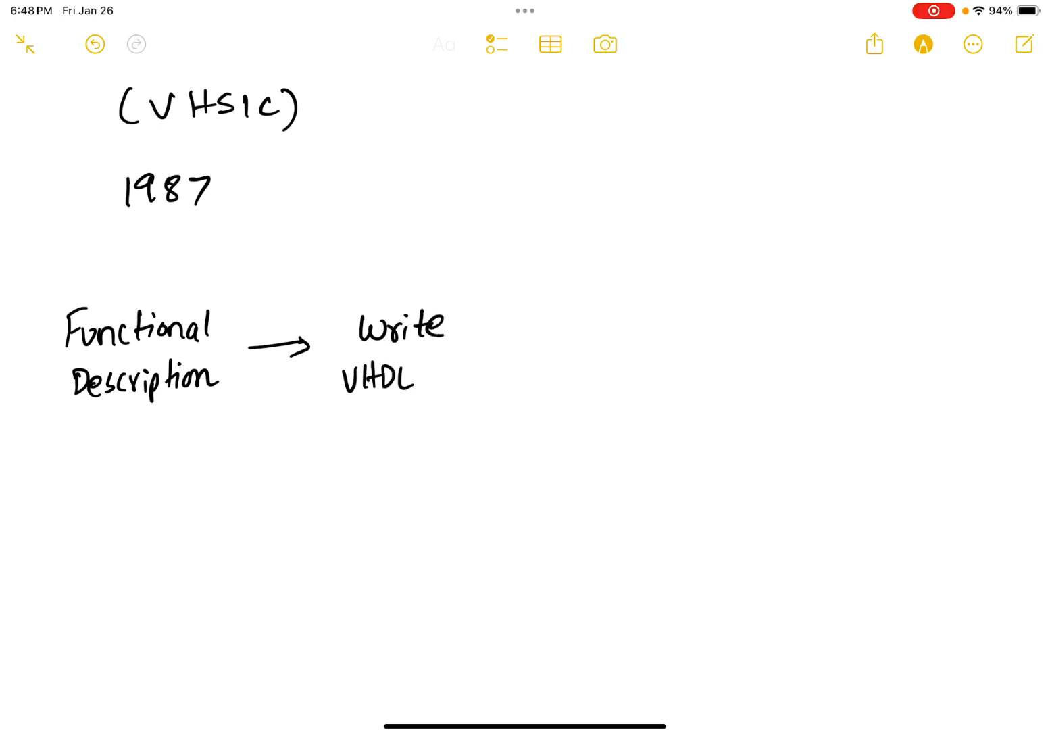
pyautogui.write('Code')
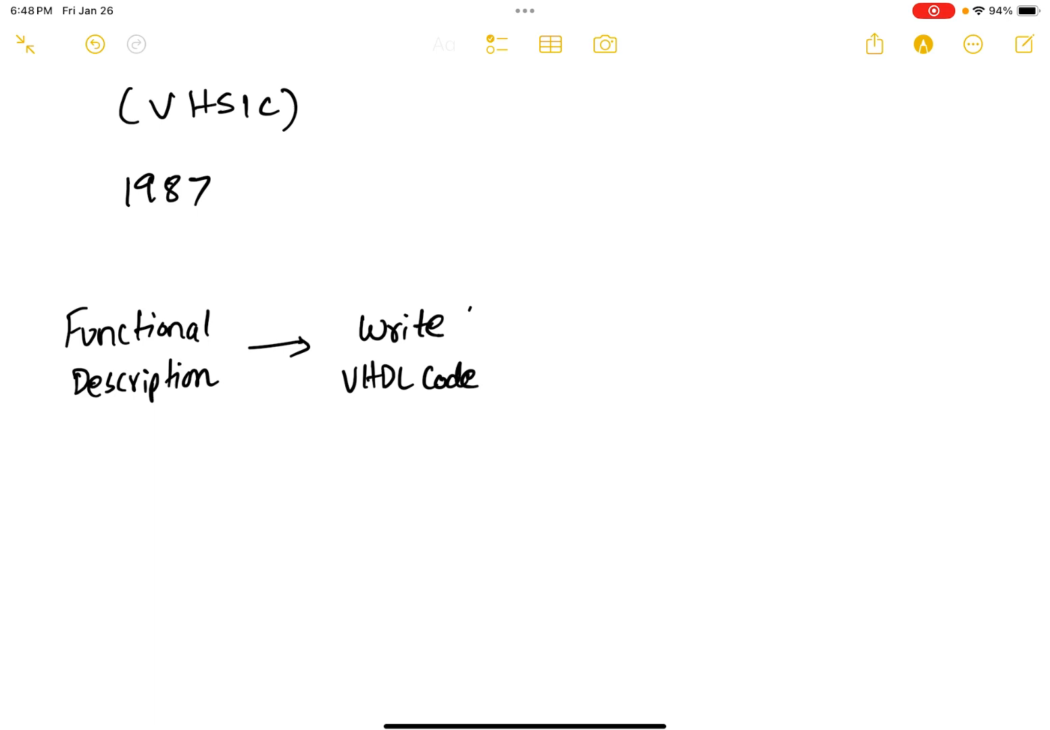
pyautogui.write('/Edit')
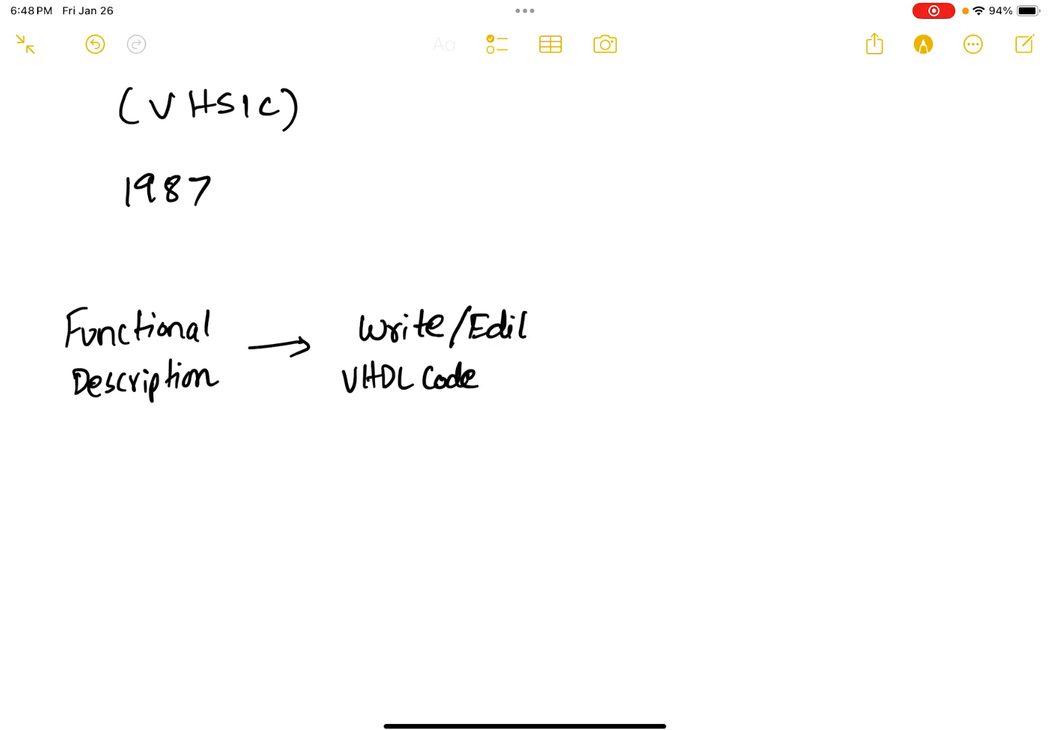
# Add an arrow to 'Compile' and a red loop back to Write/Edit.
pyautogui.moveTo(555, 366); pyautogui.dragTo(625, 362)
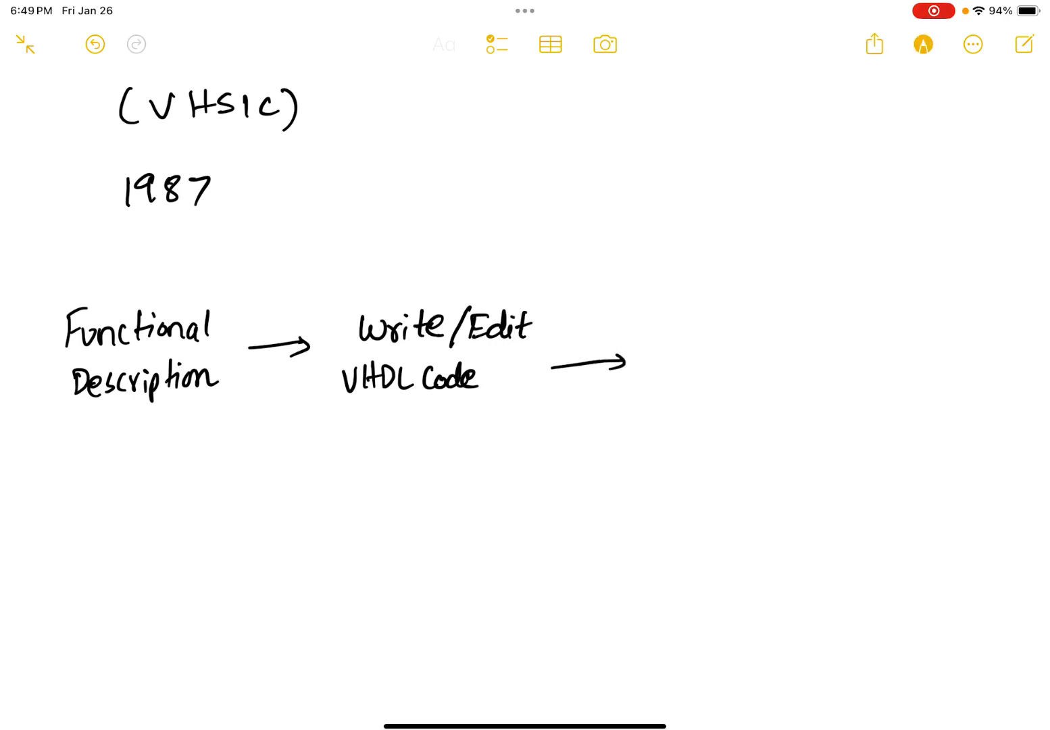
pyautogui.write('Compile')
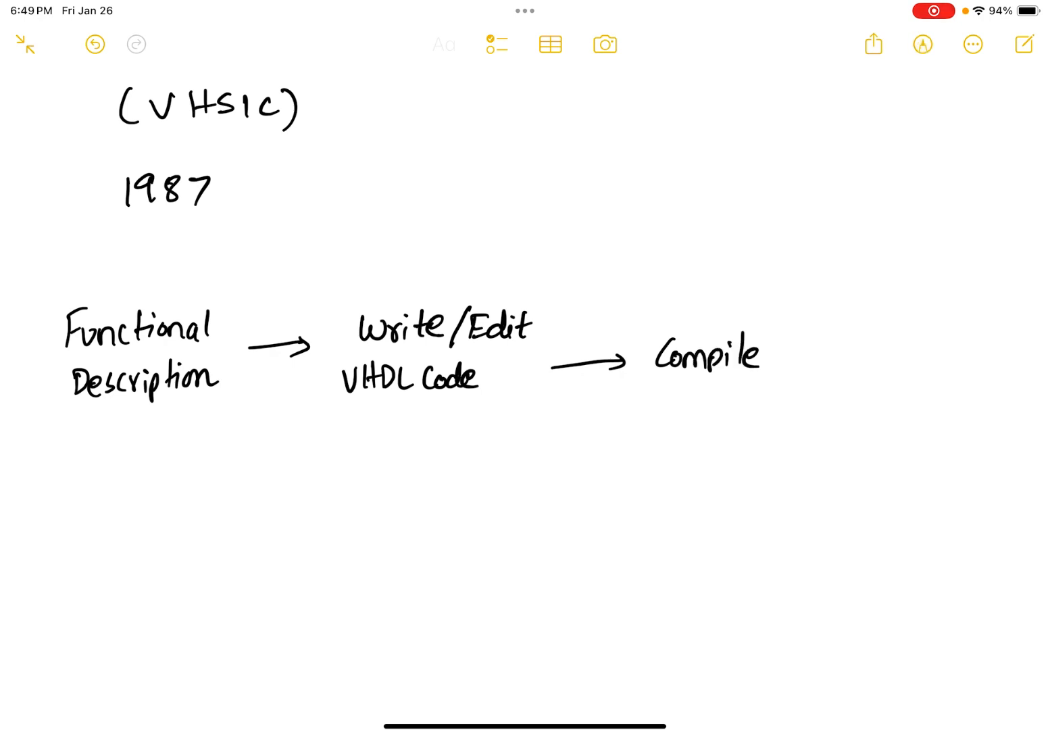
pyautogui.moveTo(722, 270); pyautogui.dragTo(713, 321)
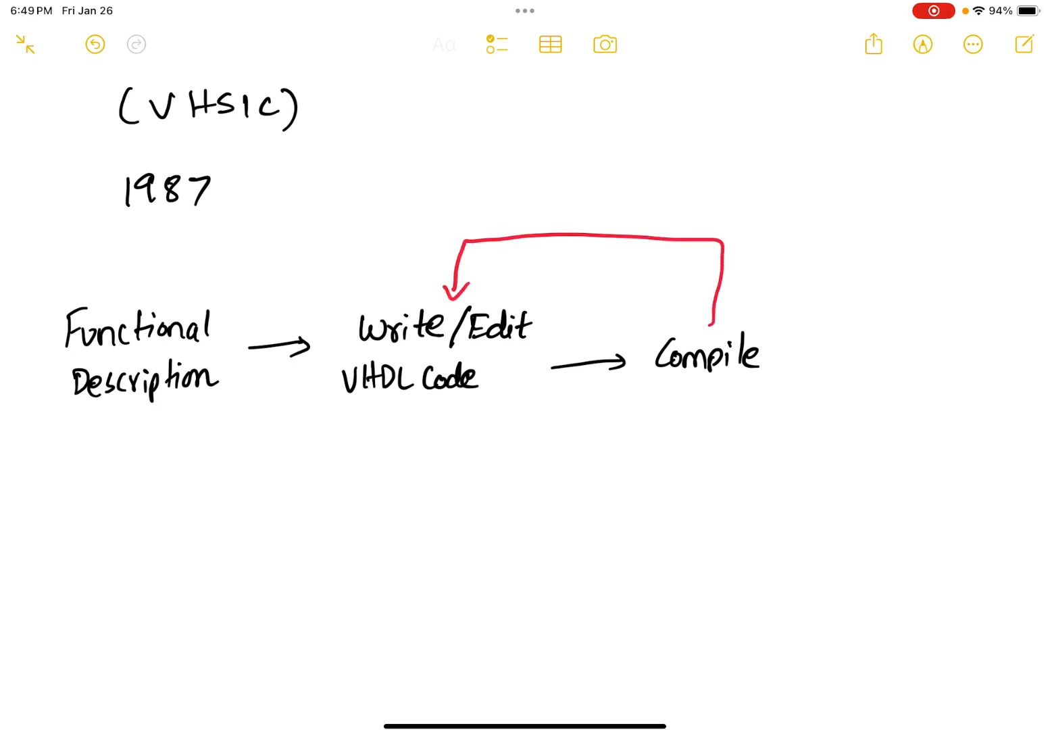
# Label the red loop 'Errors', write 'Simulate', and draw its red loop to Write/Edit.
pyautogui.write('Errors')
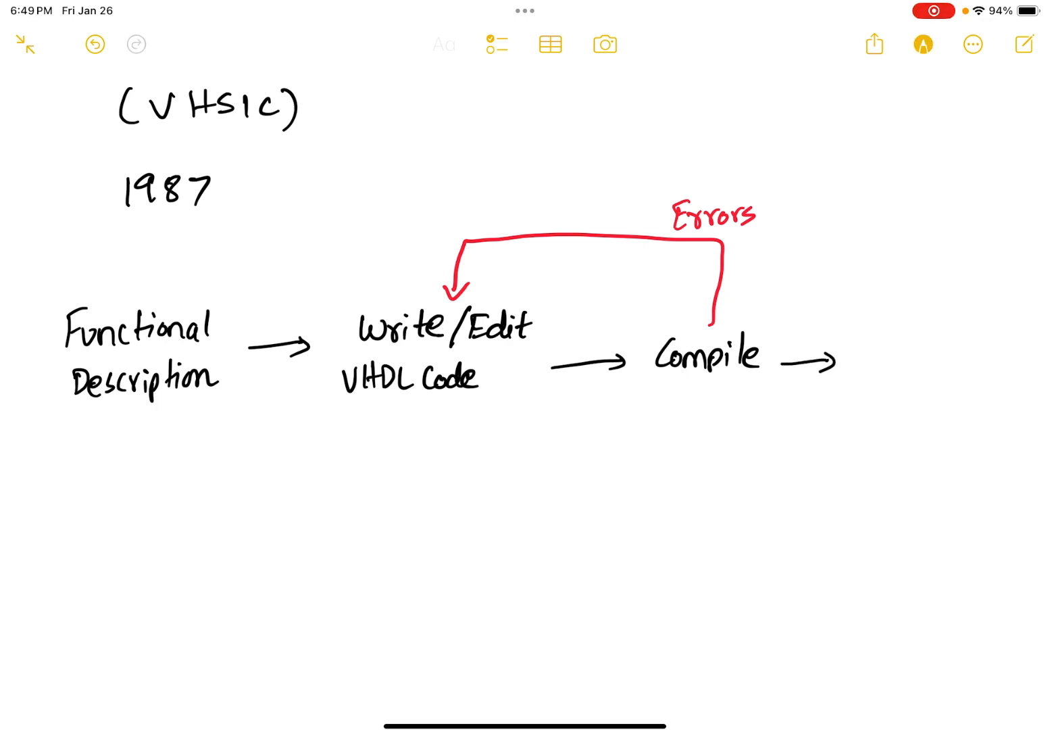
pyautogui.write('Simulate')
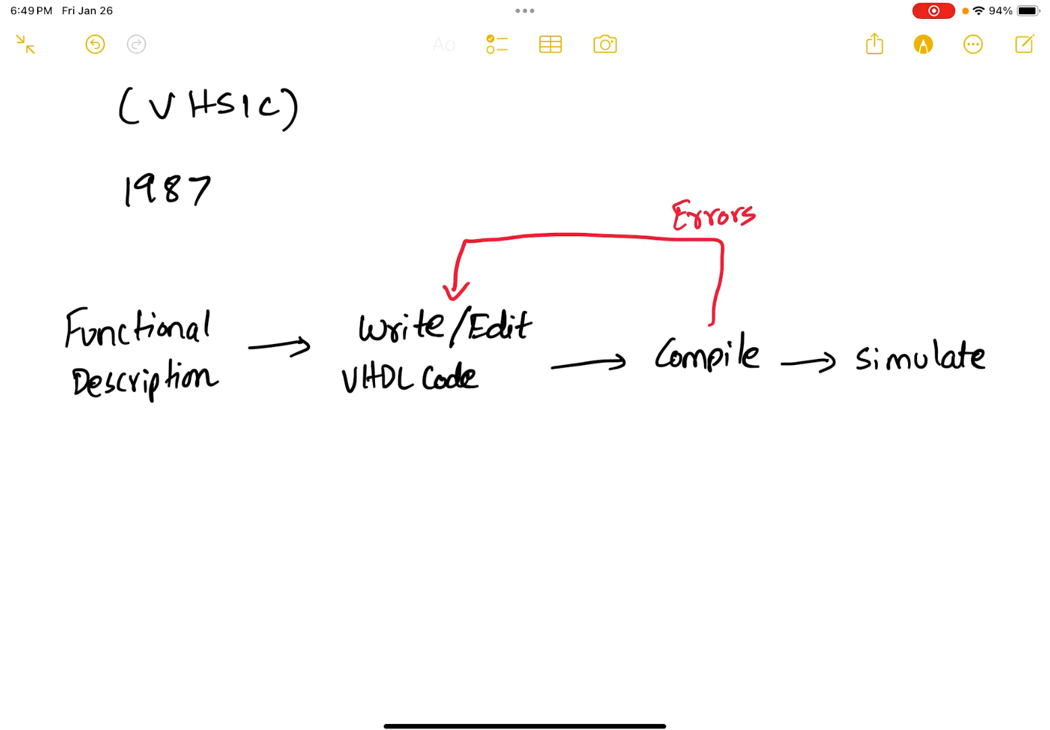
pyautogui.click(922, 44)
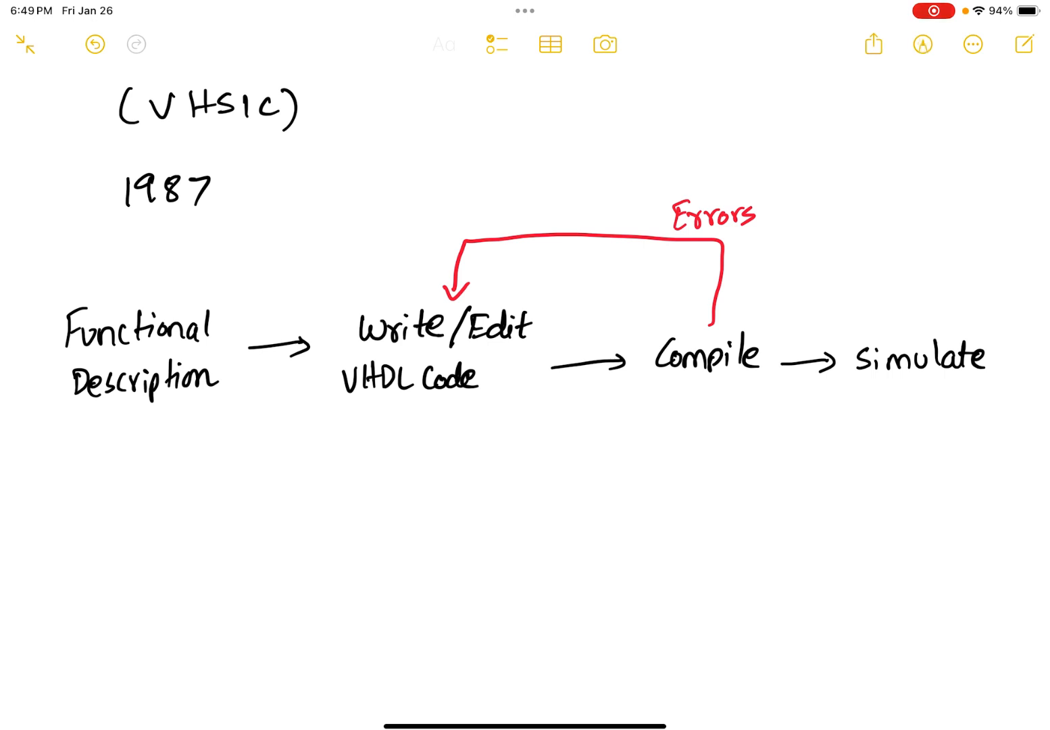
pyautogui.moveTo(900, 331); pyautogui.dragTo(411, 298)
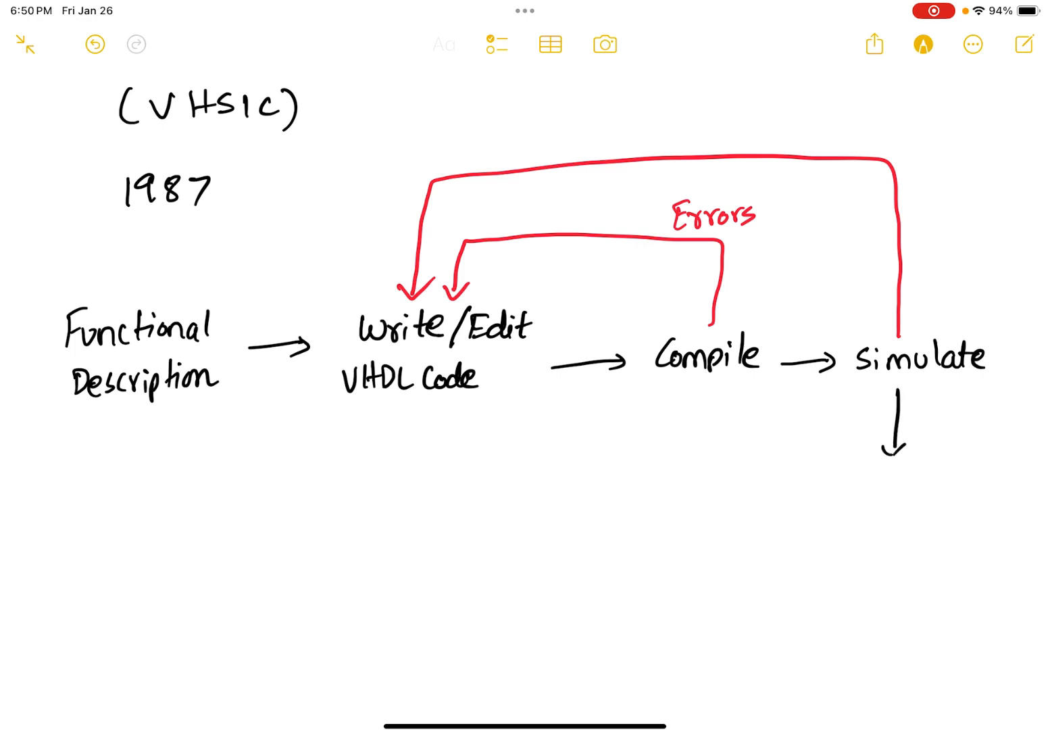
# Write 'Synthesize' with a red feedback loop, then 'Simulate Synthesized Code' and a green link.
pyautogui.write('Synthesize')
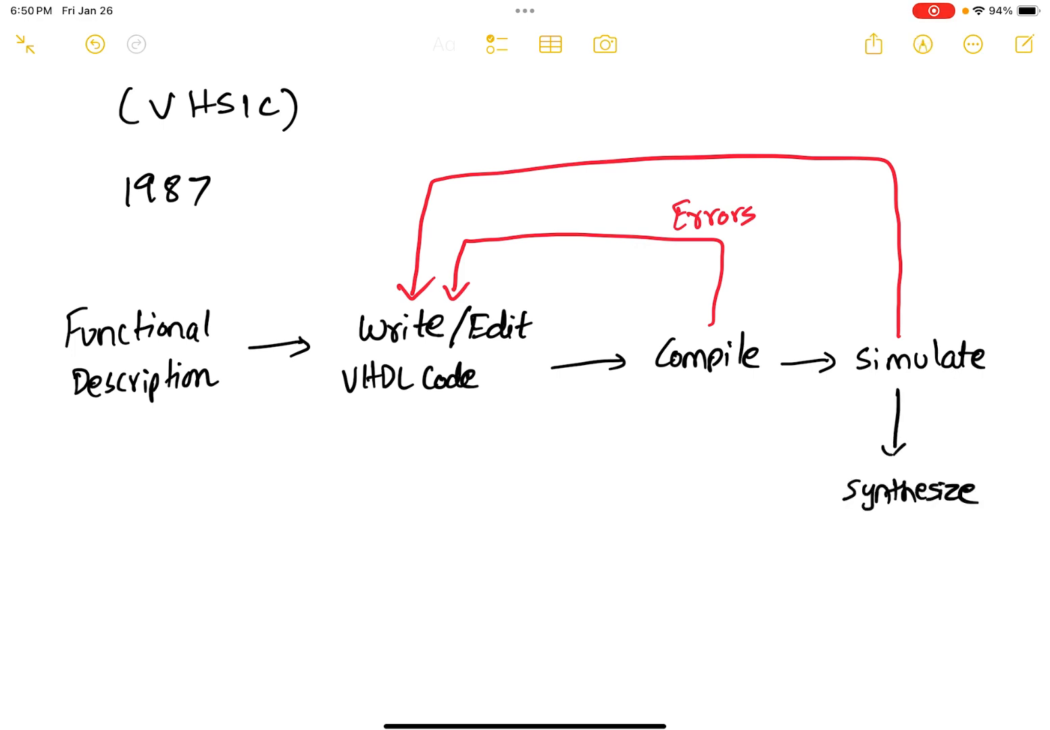
pyautogui.moveTo(987, 497); pyautogui.dragTo(912, 165)
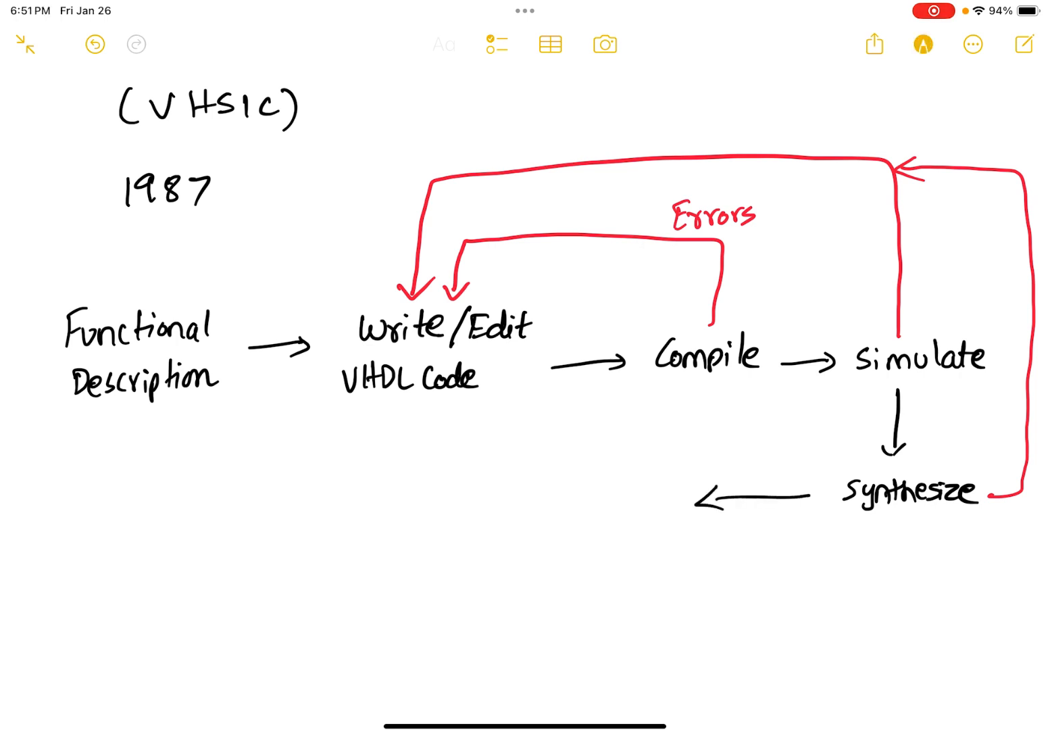
pyautogui.write('Simulate Synthesized Code')
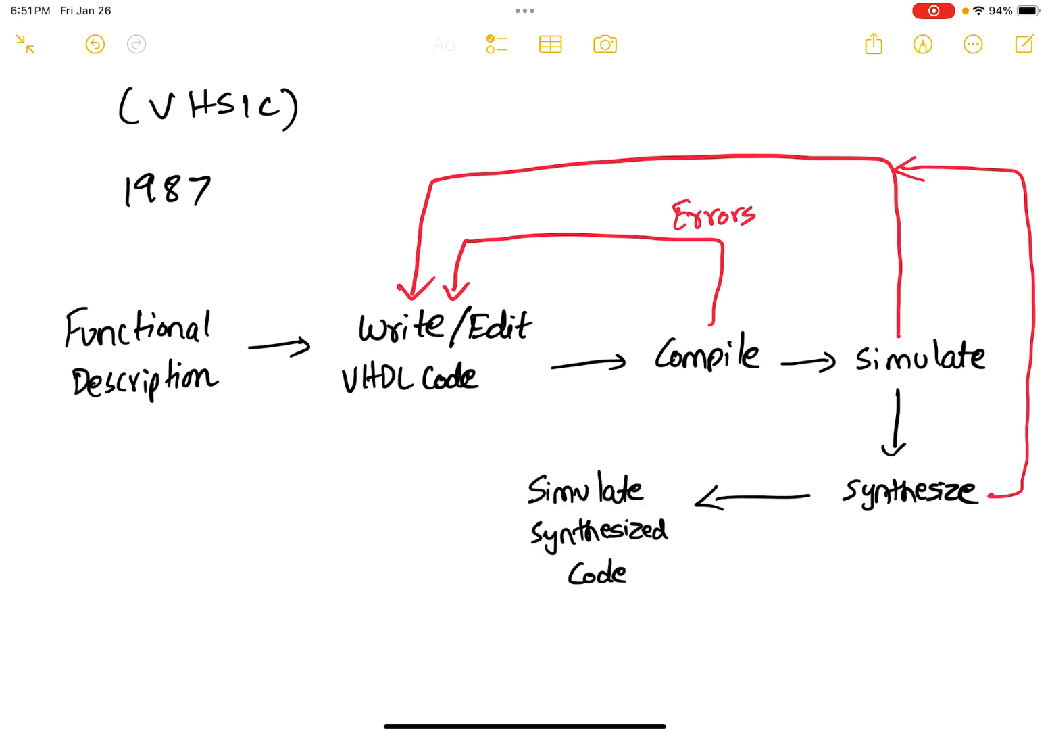
pyautogui.moveTo(669, 473); pyautogui.dragTo(811, 405)
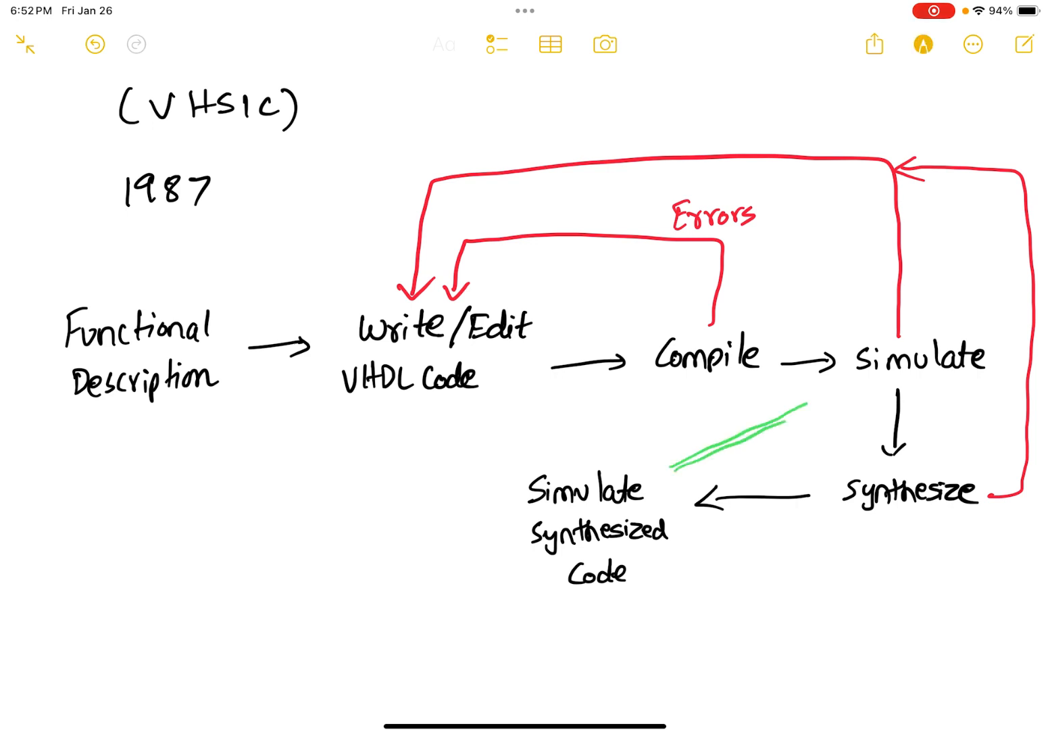
# Finish the green two-way arrow, then write 'Correct VHDL description' and 'GDS → Fabrication'.
pyautogui.moveTo(683, 466); pyautogui.dragTo(811, 399)
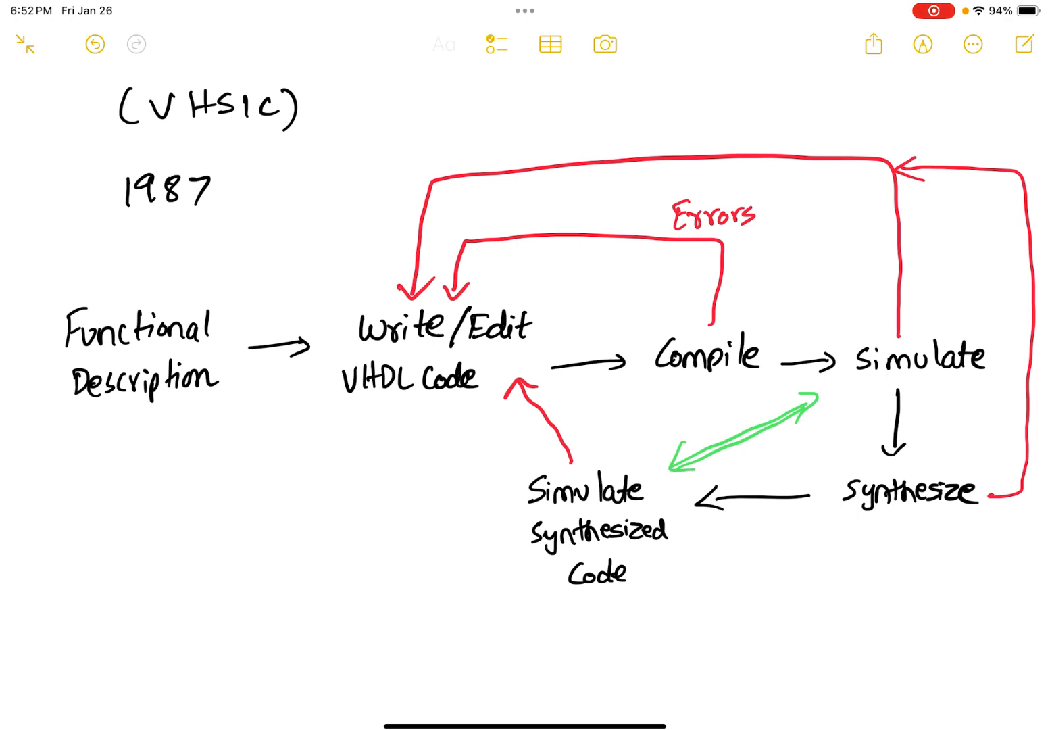
pyautogui.write('Correct VHDL description')
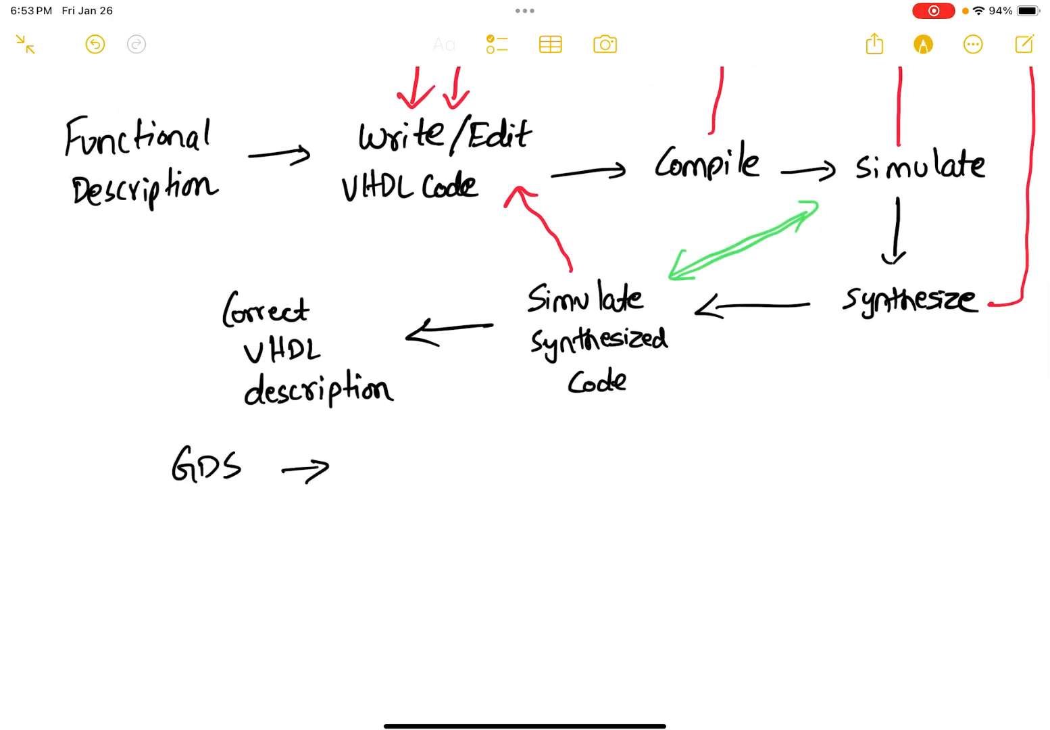
pyautogui.write('Fabr')
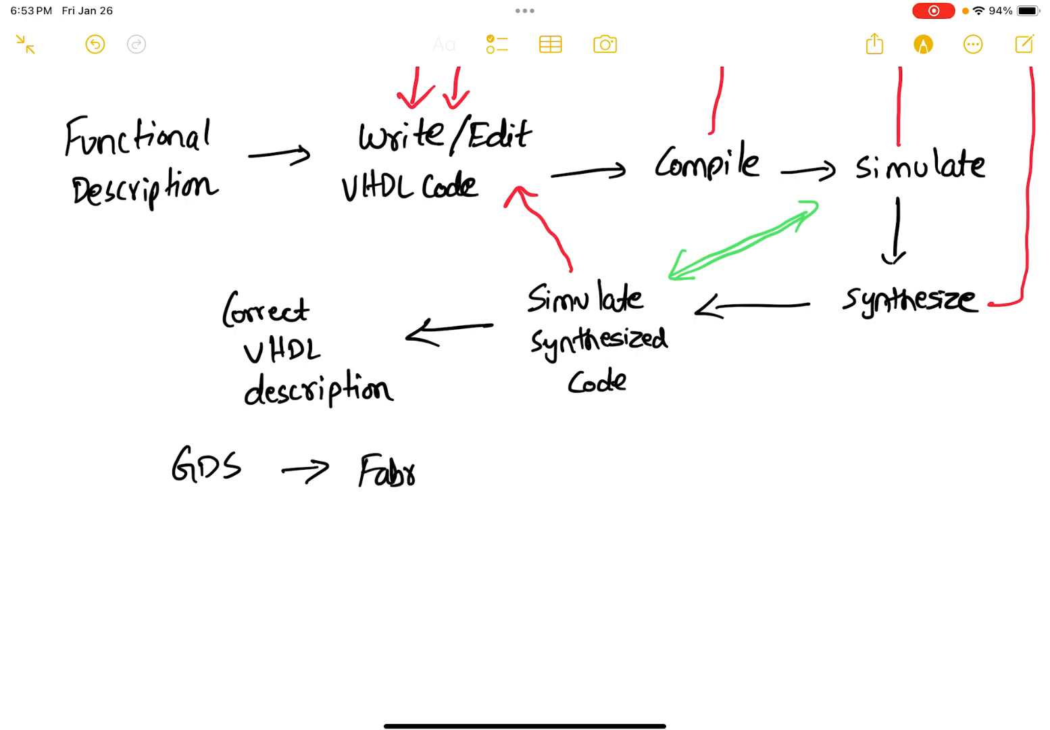
pyautogui.write('ricati')
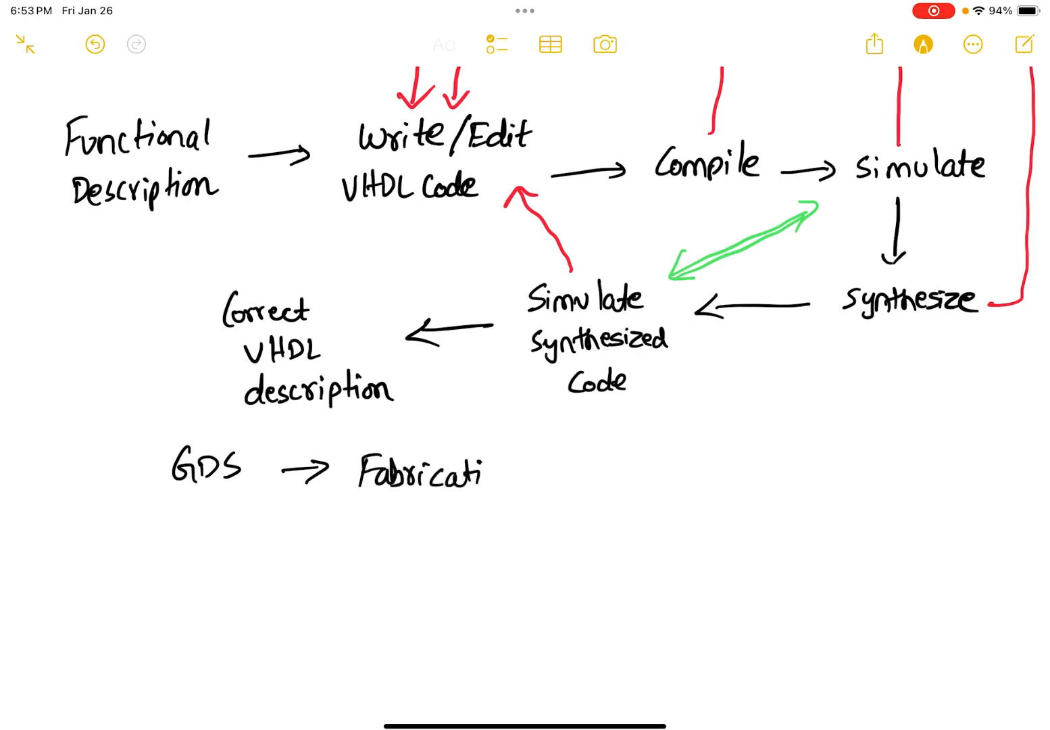